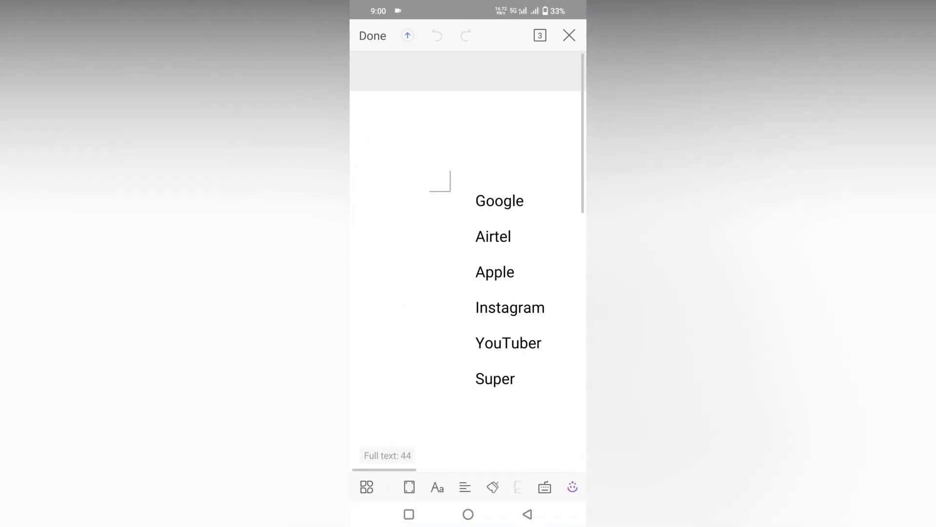
- Select the whole list from Google down to Super
double_click(500, 201)
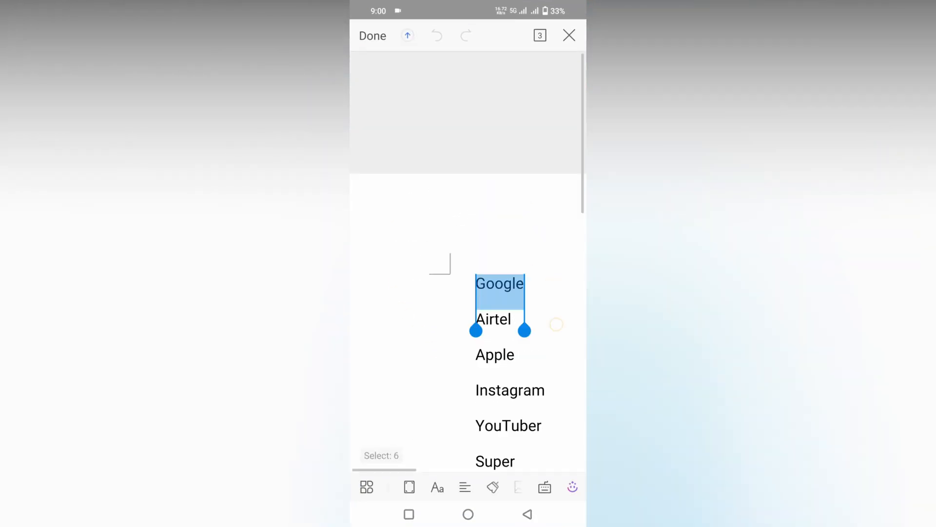
drag(525, 329, 524, 349)
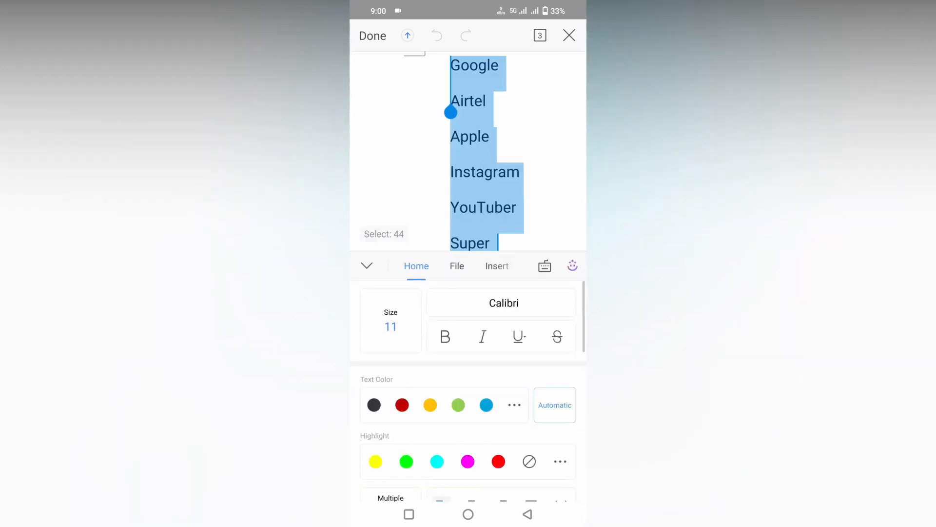
- Apply multilevel numbering so the six items read as top-level numbers 1 to 6
scroll(down, 3)
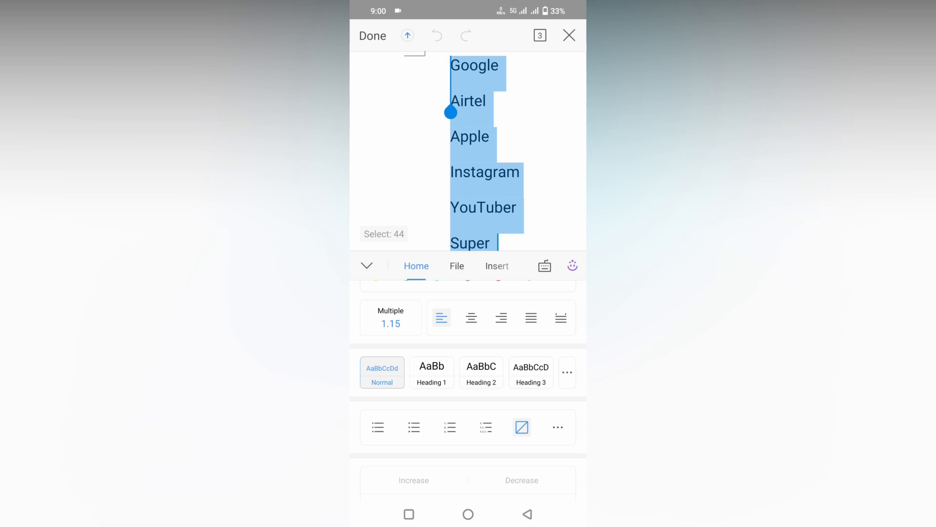
click(413, 427)
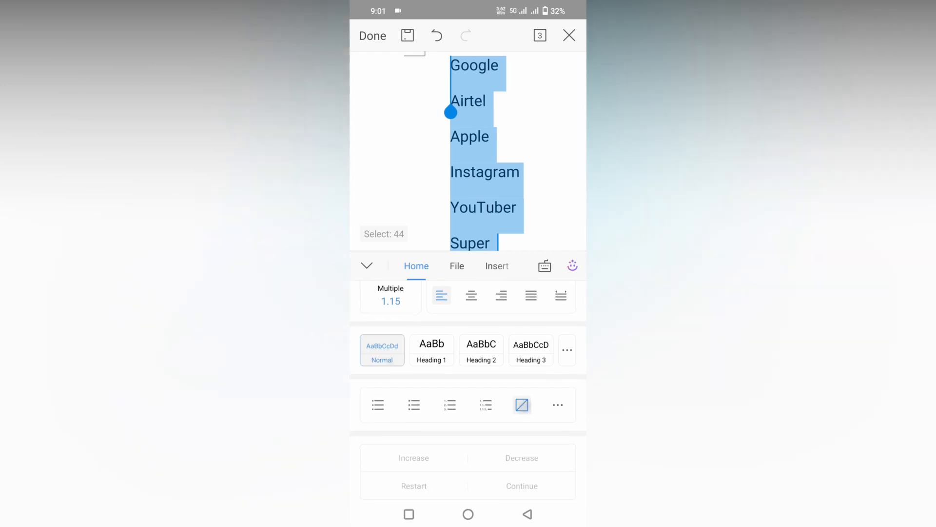
click(486, 405)
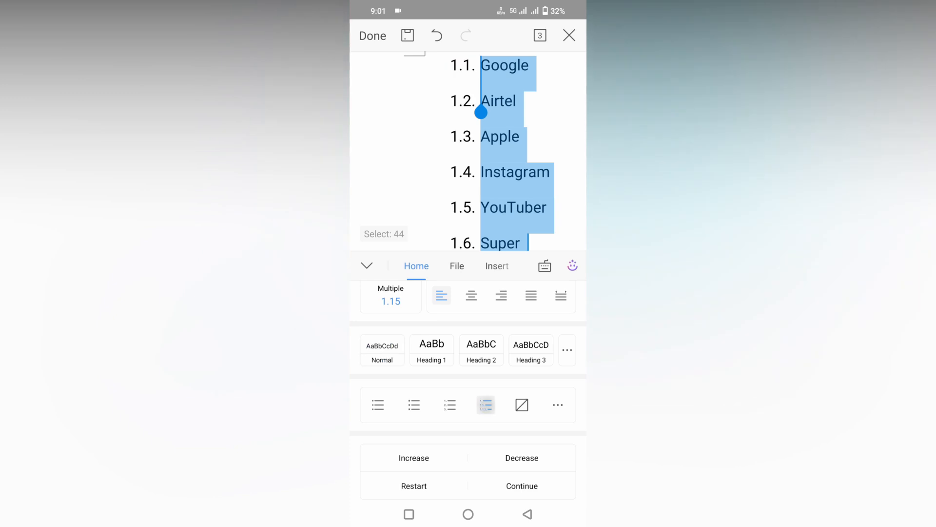
click(485, 405)
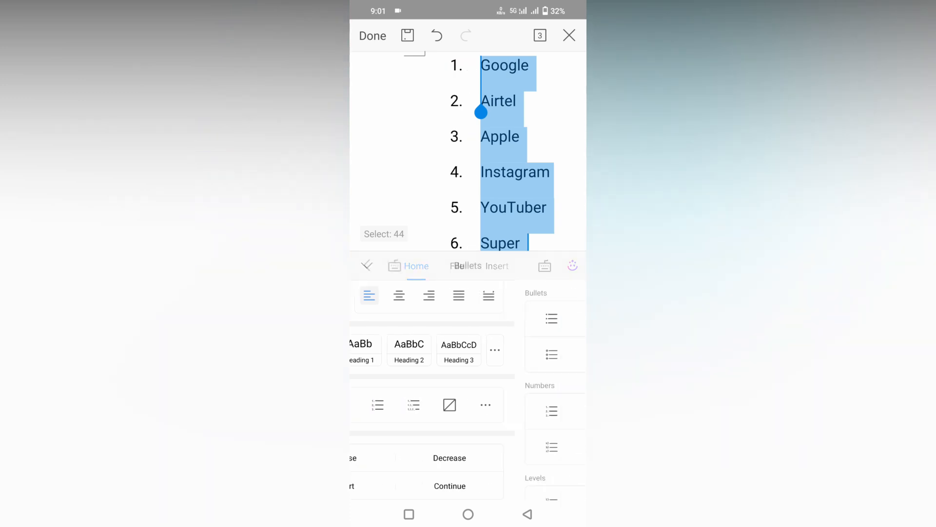
- From the numbering gallery, try None and the 1) style, ending with the list as plain unnumbered lines
click(469, 265)
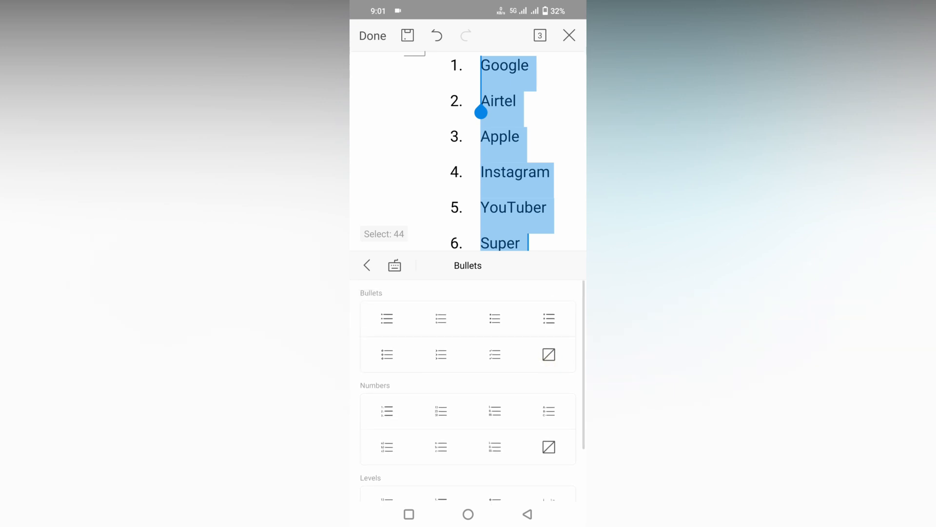
click(548, 355)
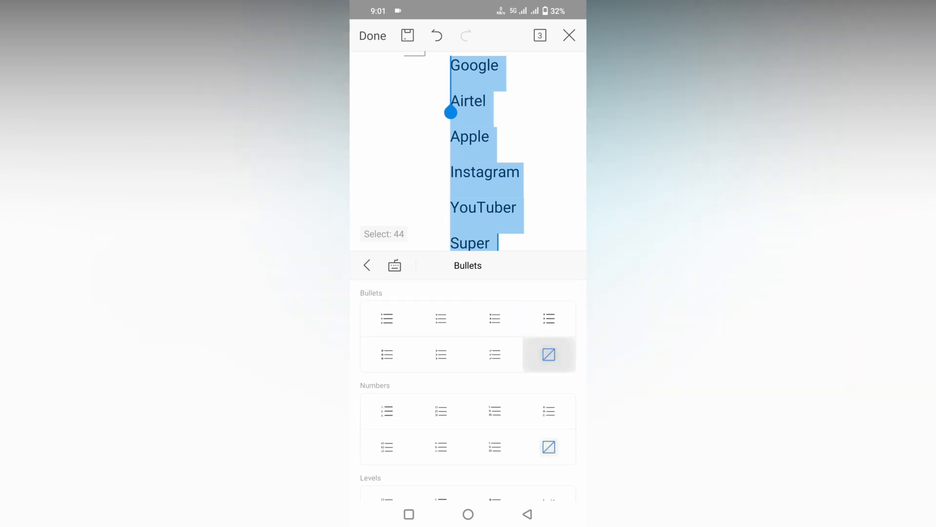
click(440, 410)
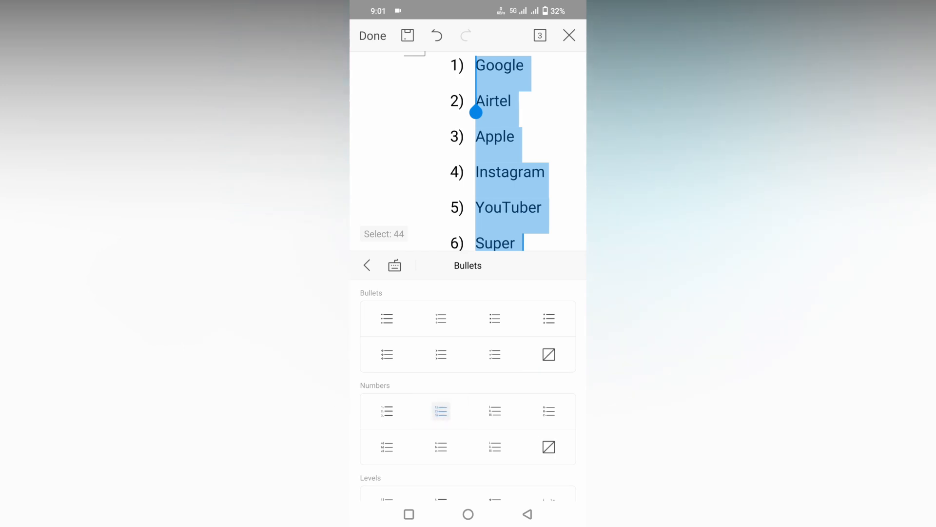
click(549, 446)
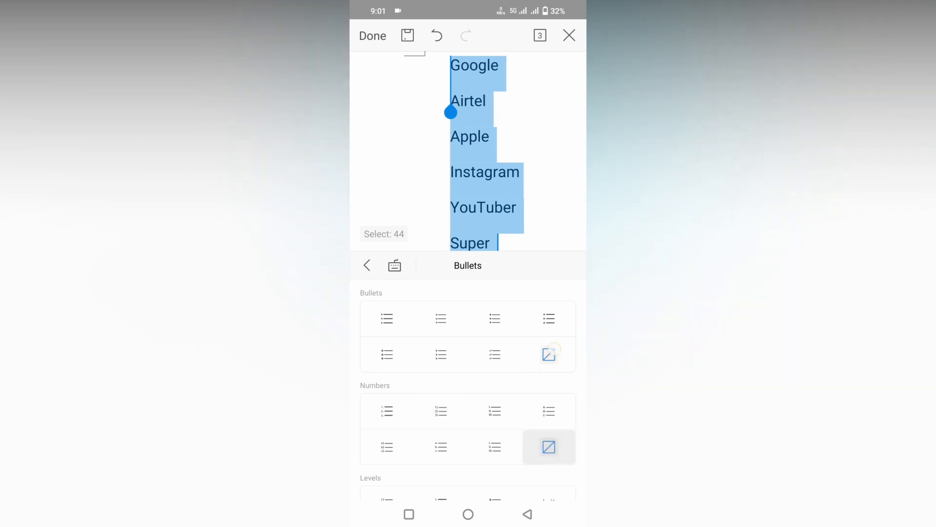